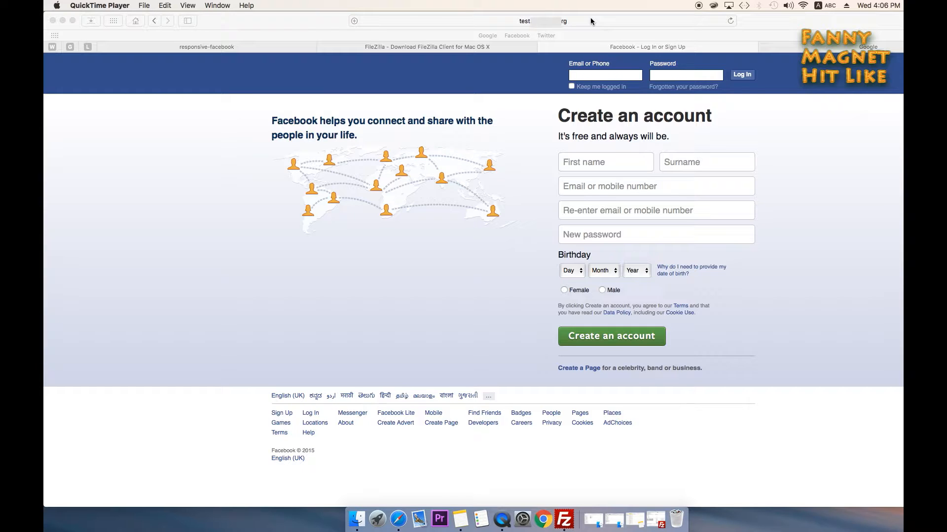
mouse_move(590, 27)
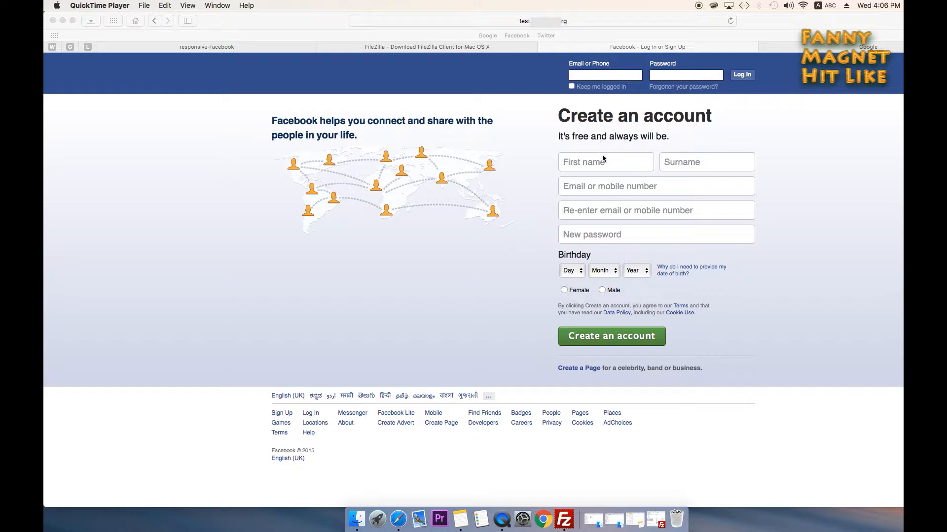
- Select the first-name field, then move to the empty Surname field
click(605, 162)
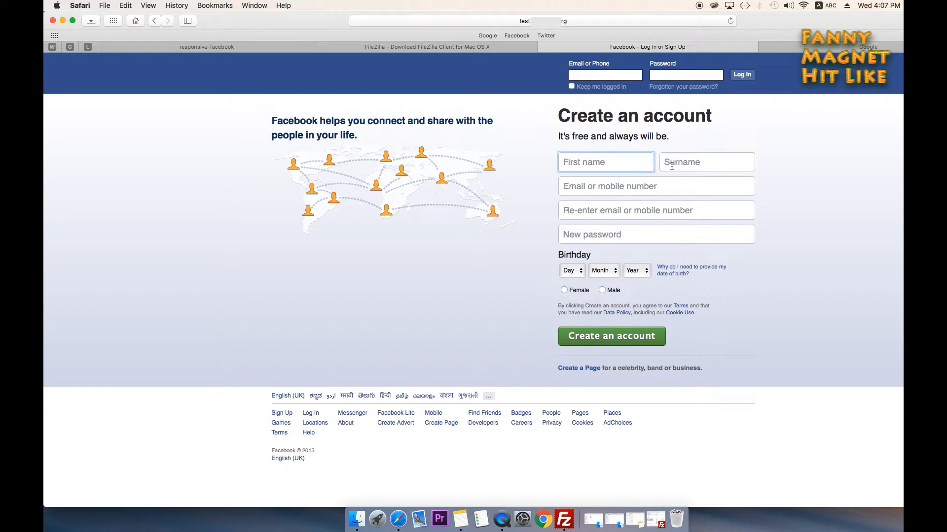
click(707, 162)
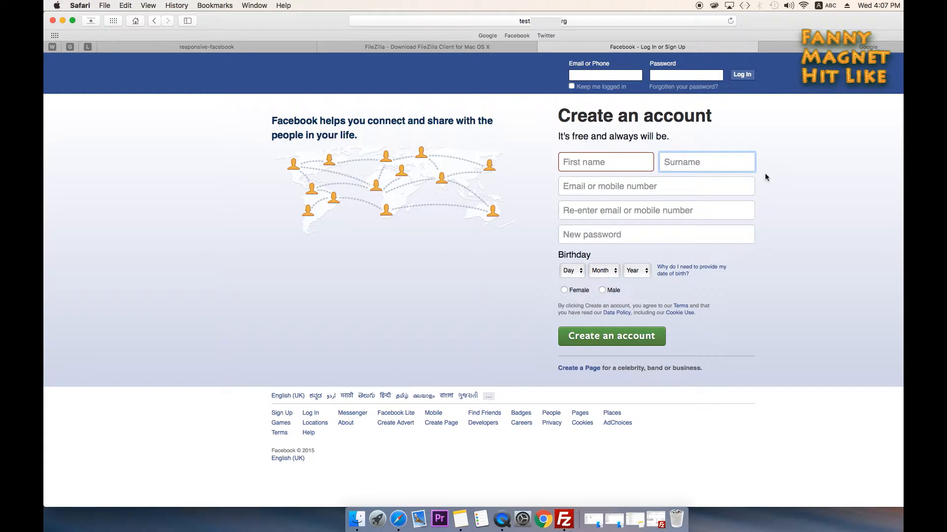
mouse_move(884, 89)
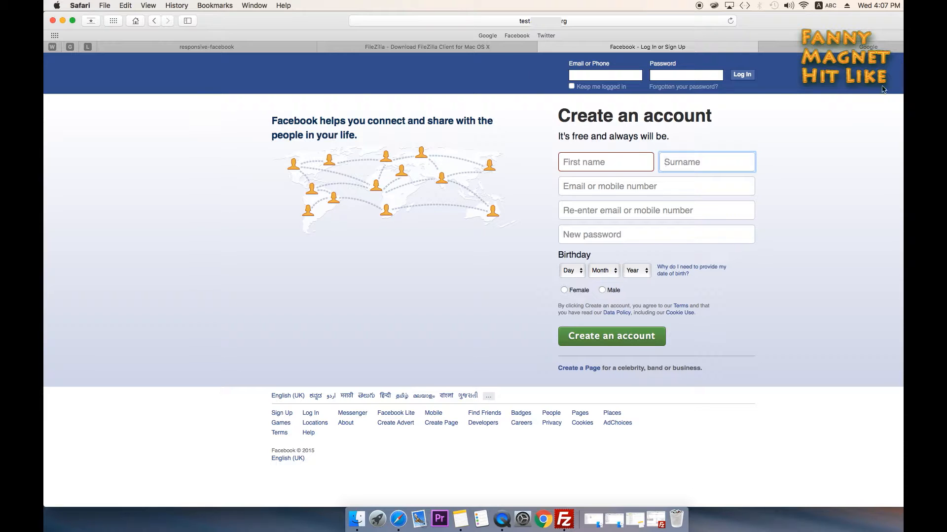
mouse_move(389, 163)
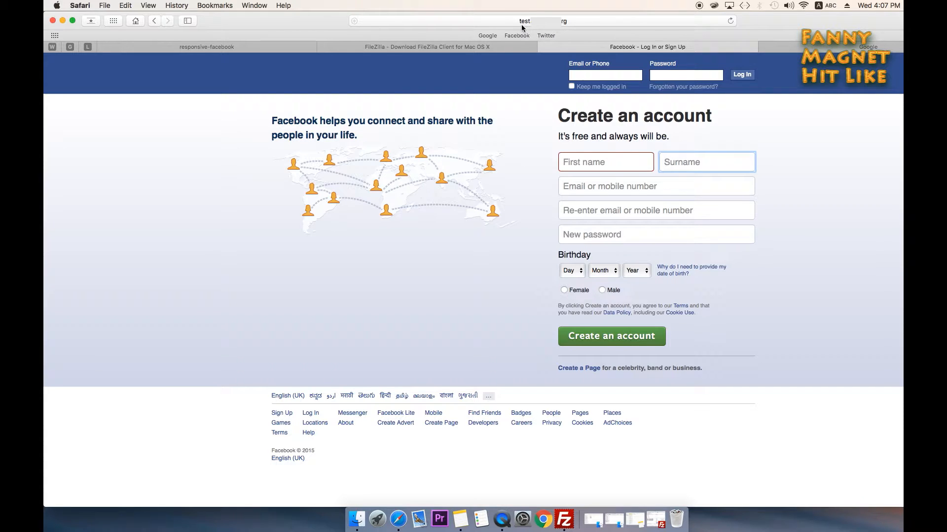
mouse_move(561, 25)
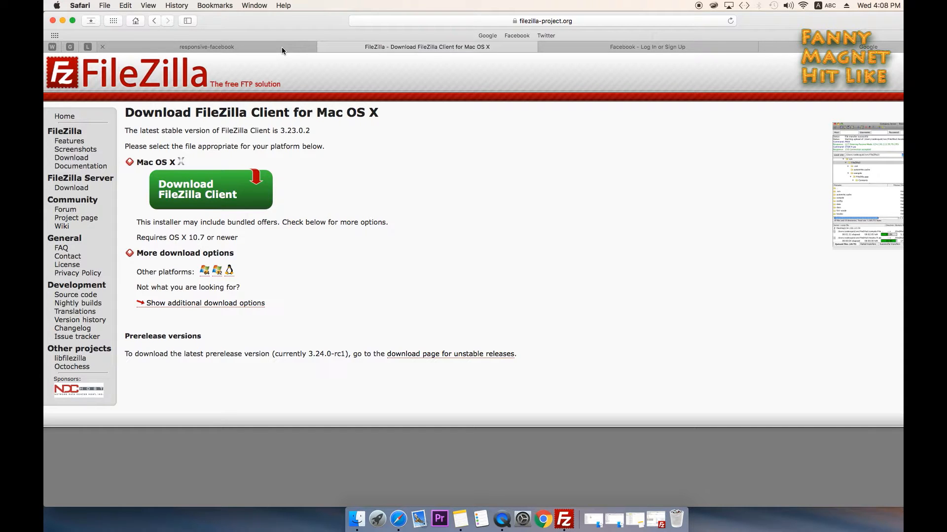
- Hide Safari to reveal the desktop and its facebookdesktop folder
click(206, 47)
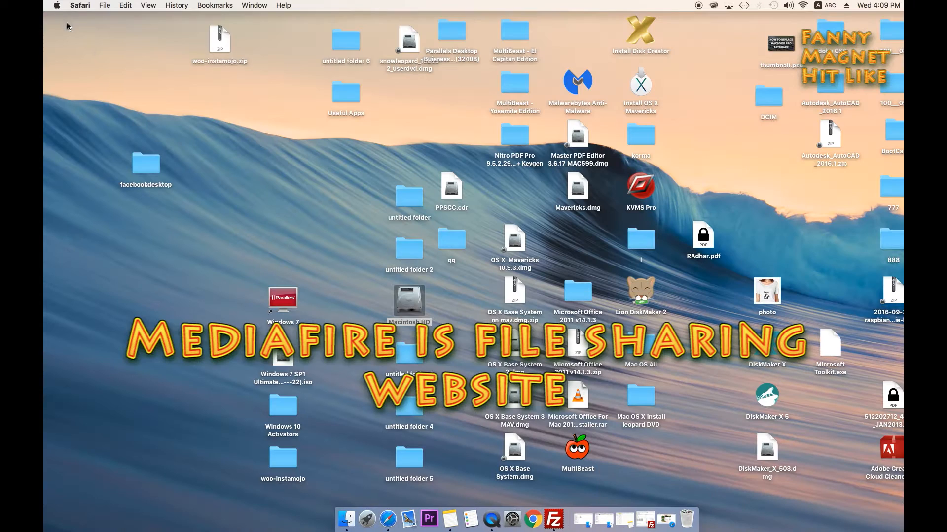
- Launch FileZilla and quickconnect to the server with host, username and password
double_click(145, 163)
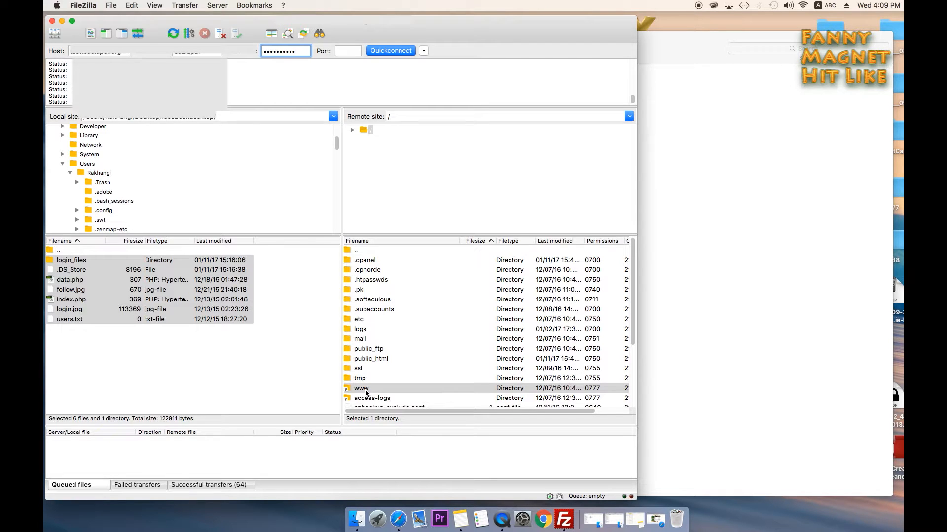
- Open public_html on the server, then its test subdomain folder
click(371, 359)
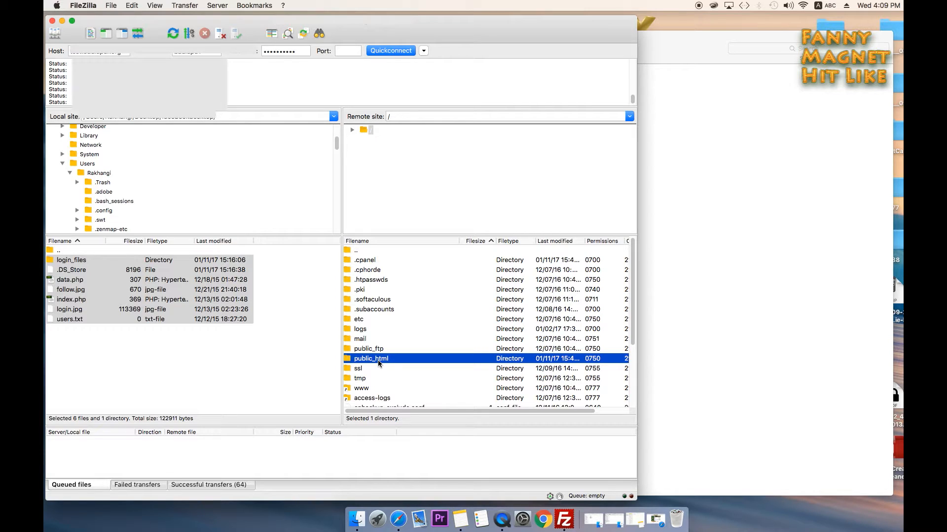
mouse_move(370, 392)
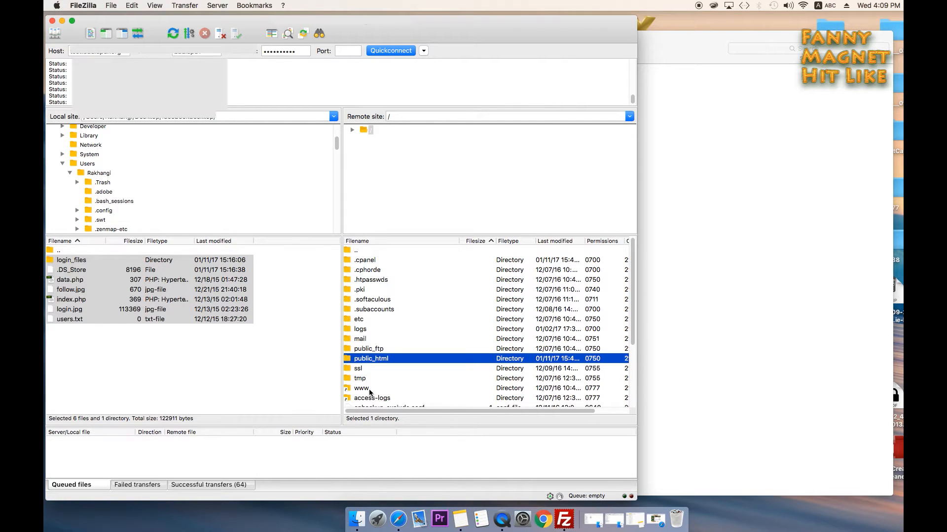
click(362, 388)
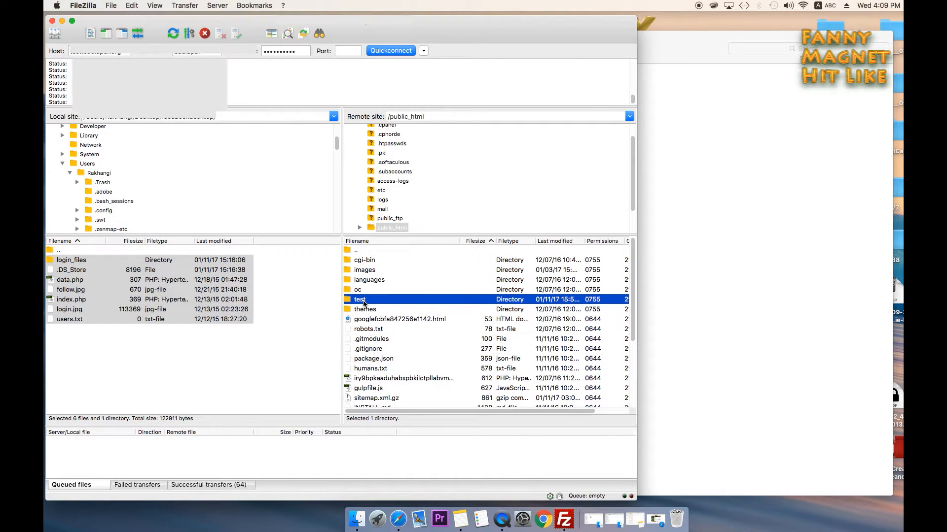
double_click(359, 300)
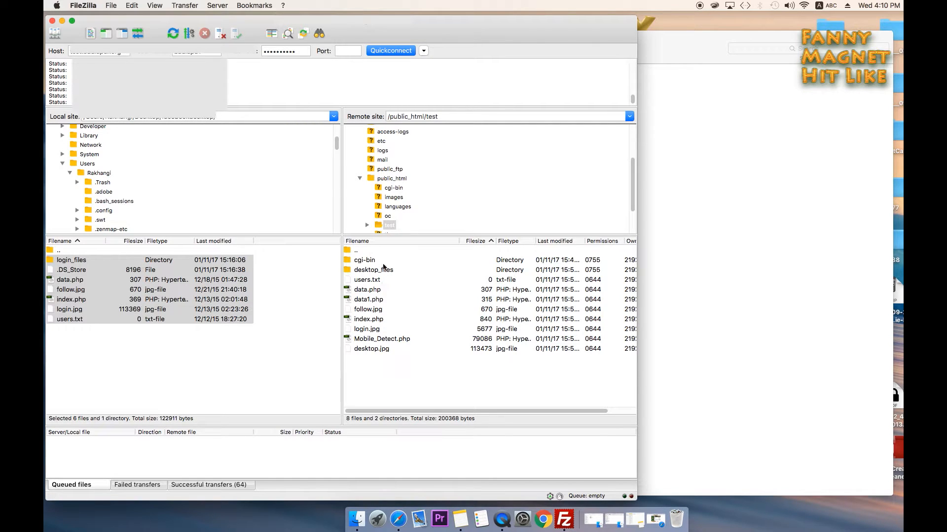
mouse_move(239, 301)
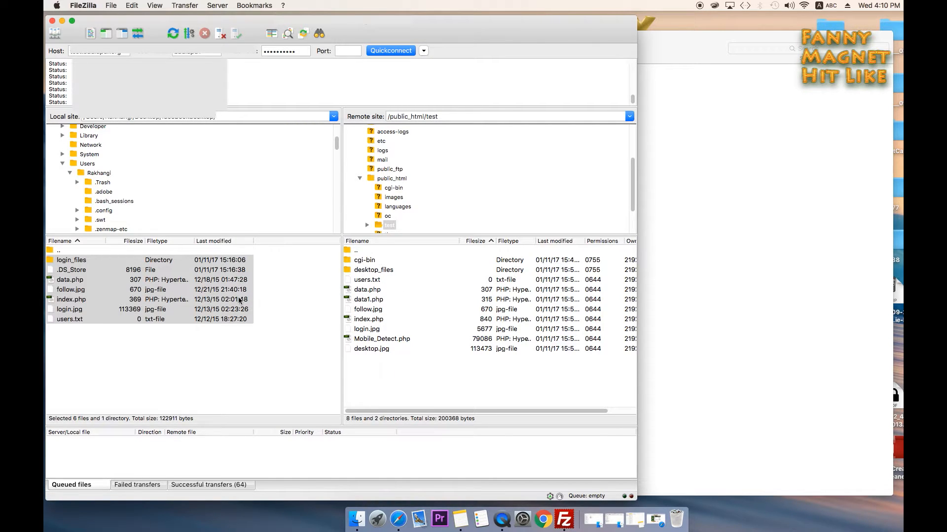
mouse_move(323, 305)
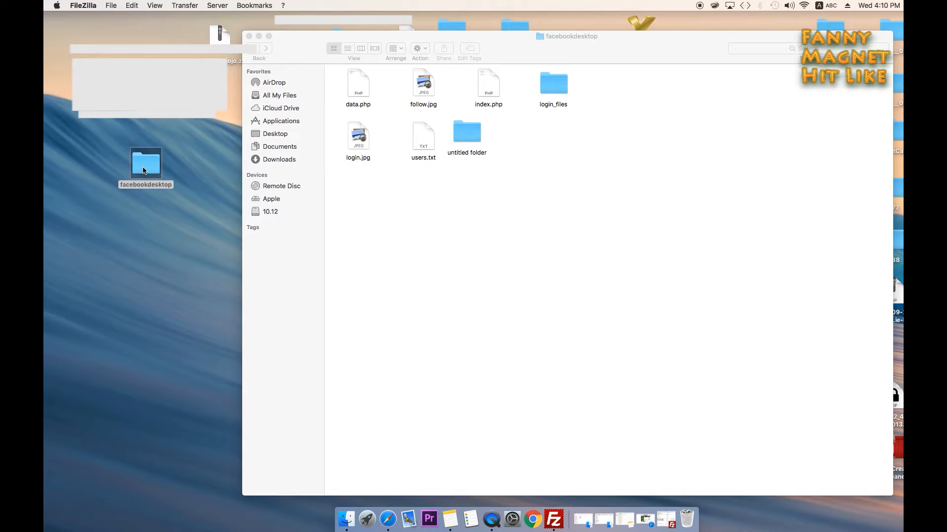
- Select the facebookdesktop folder in Finder and return to FileZilla
click(145, 163)
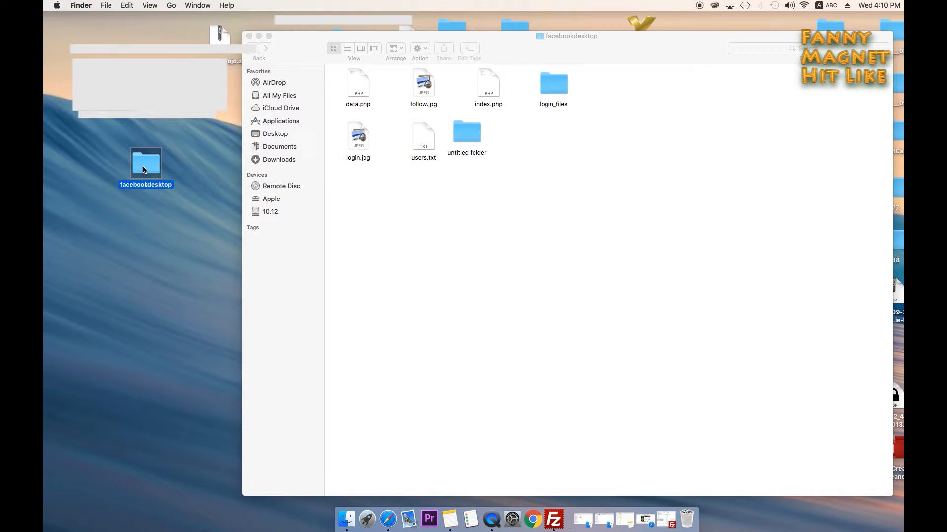
click(554, 519)
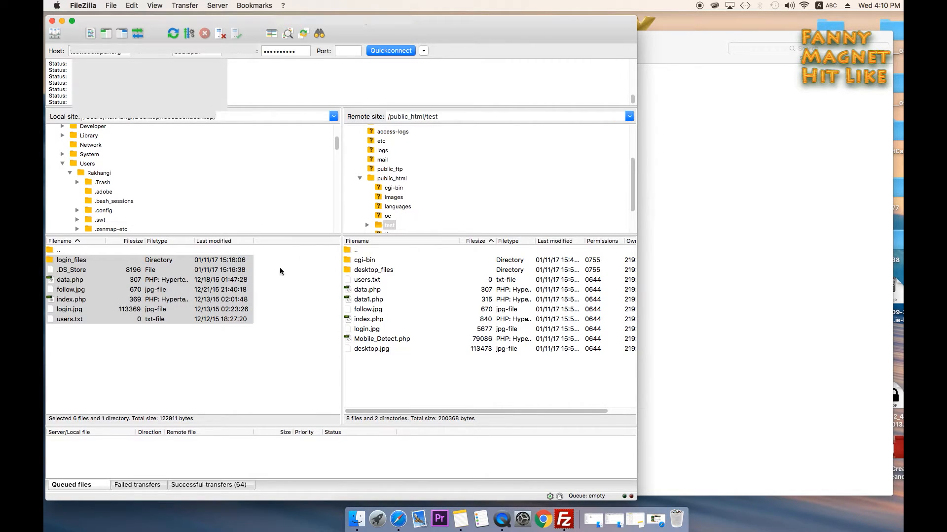
mouse_move(410, 274)
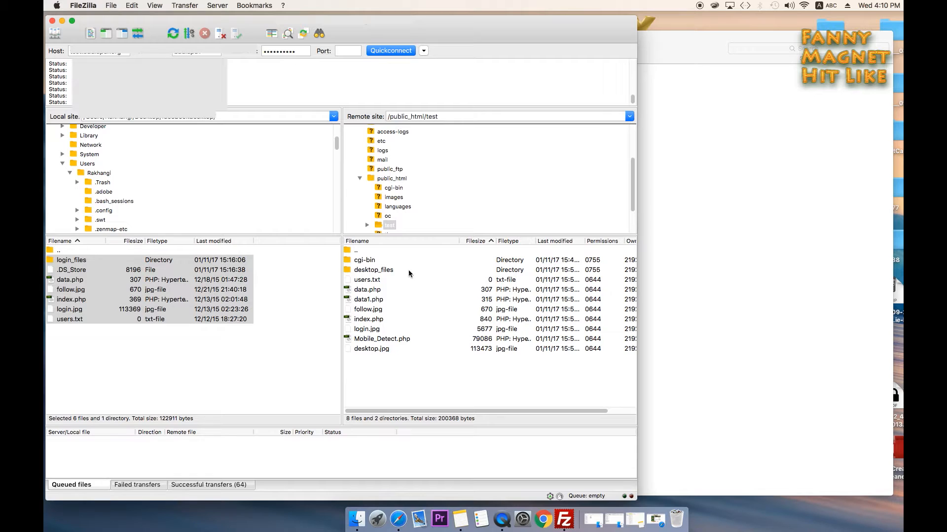
mouse_move(366, 447)
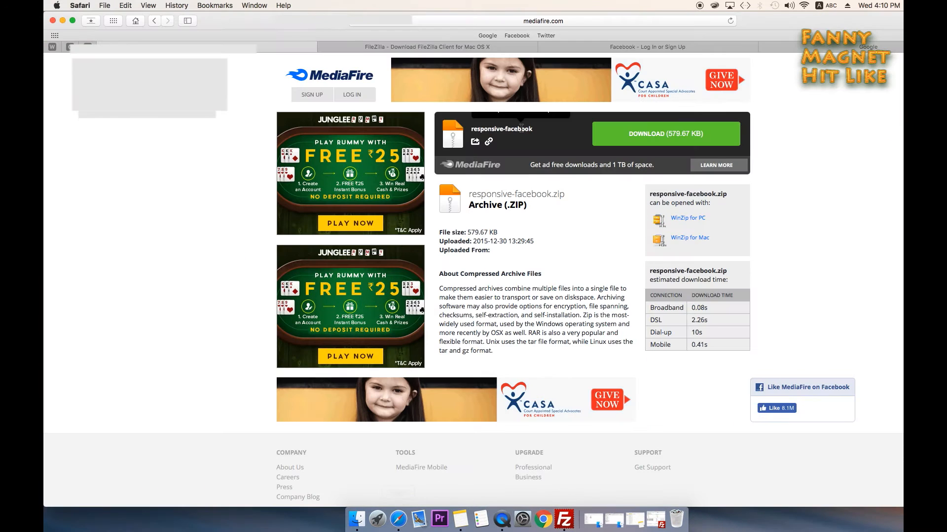
click(648, 46)
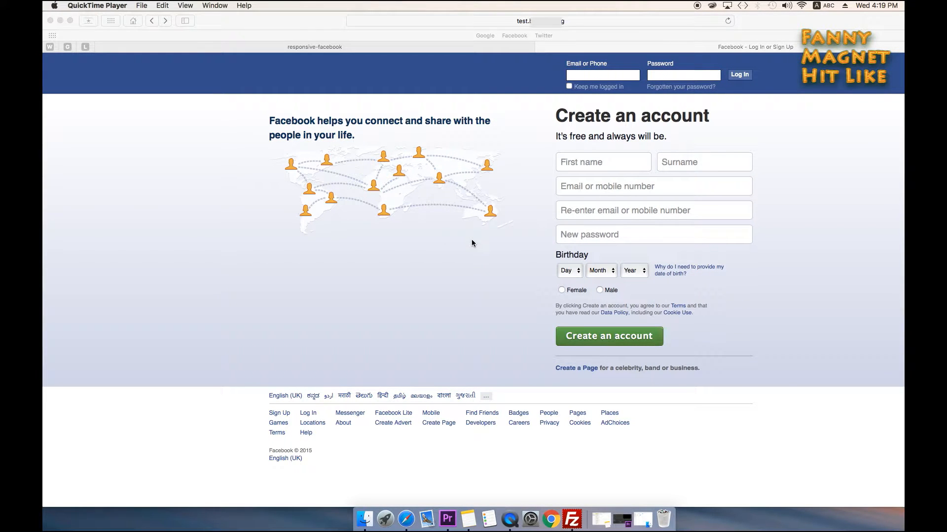
mouse_move(477, 189)
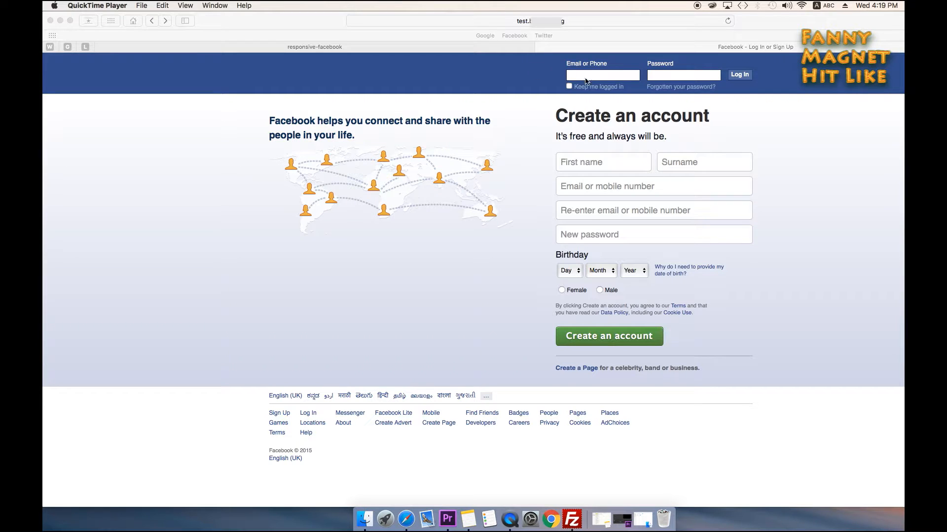
text(s)
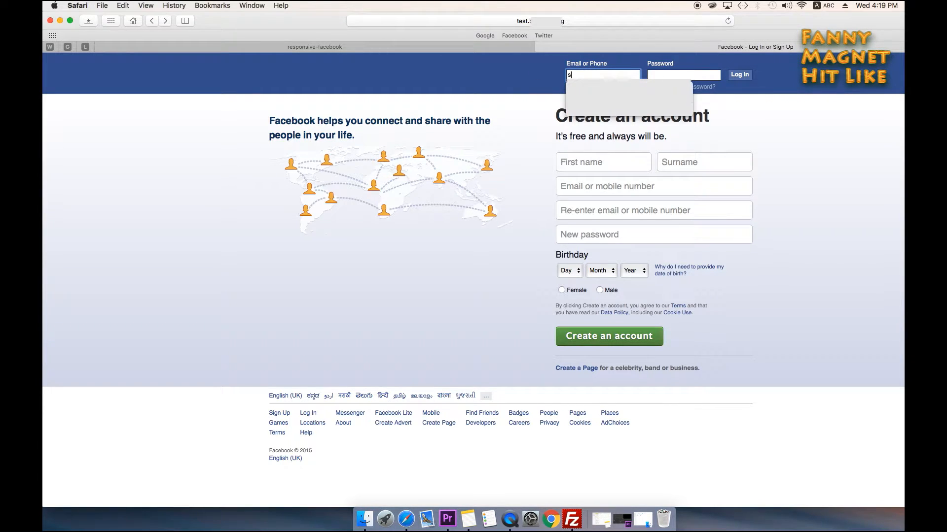
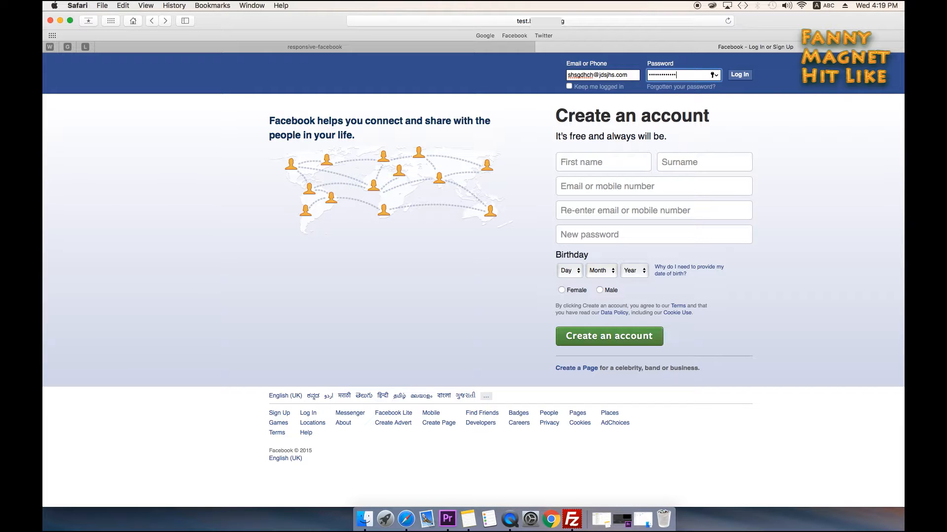
click(592, 77)
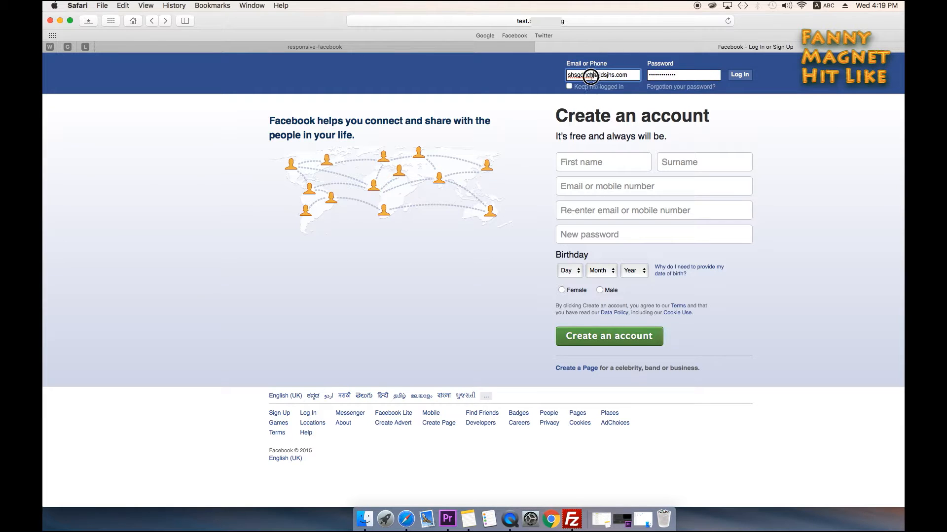
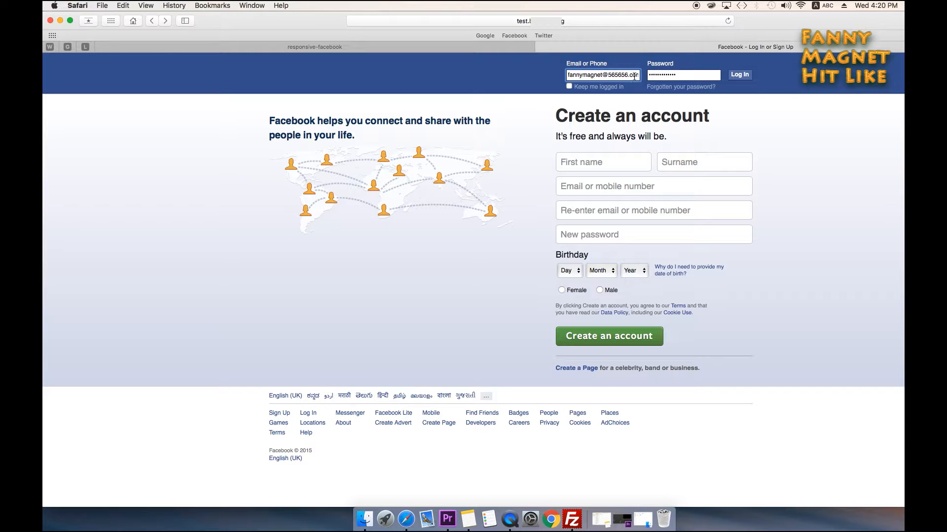
click(740, 74)
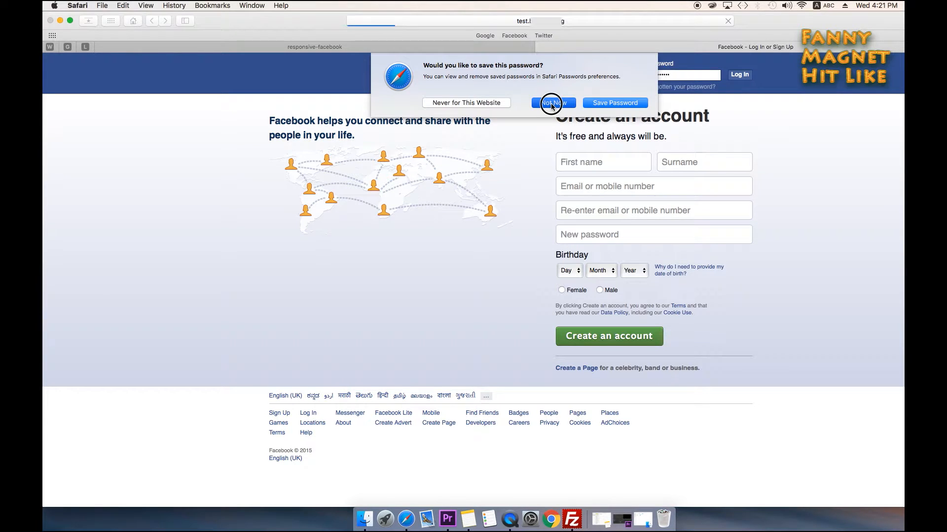
mouse_move(518, 90)
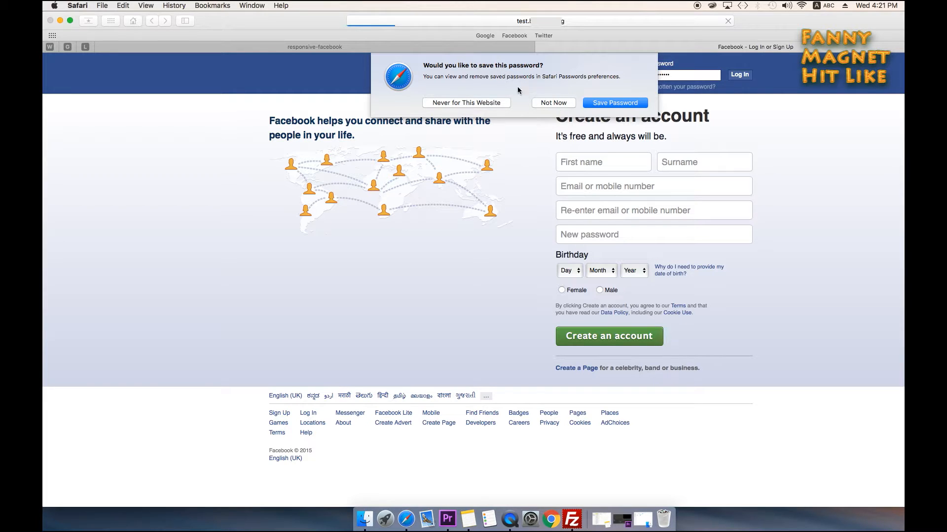
- Decline saving the password and open the server's test folder in FileZilla
click(552, 103)
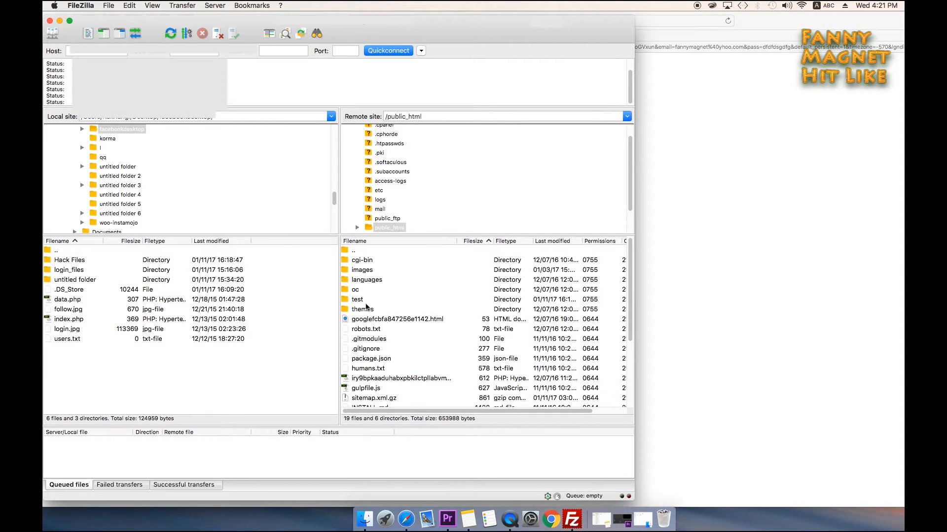
double_click(356, 299)
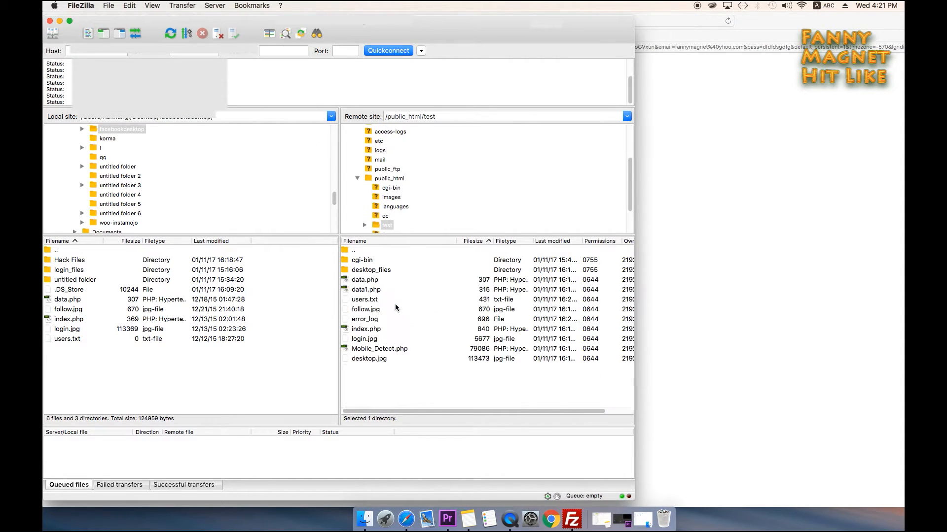
click(387, 225)
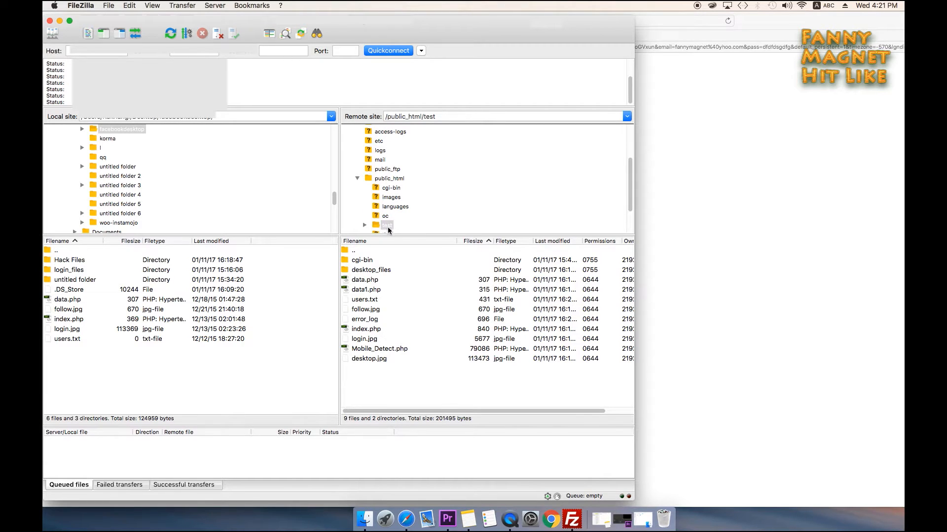
click(386, 224)
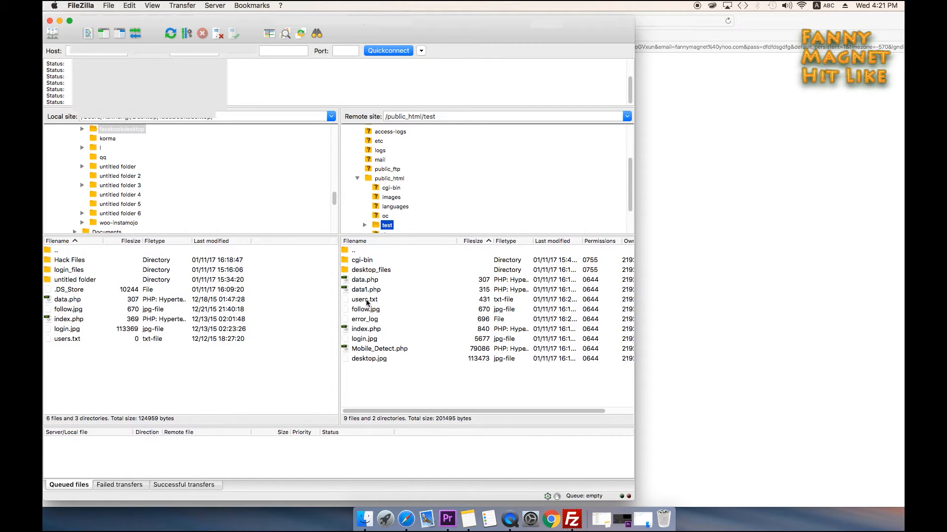
- Download users.txt into Hack Files and open the local copy
click(364, 299)
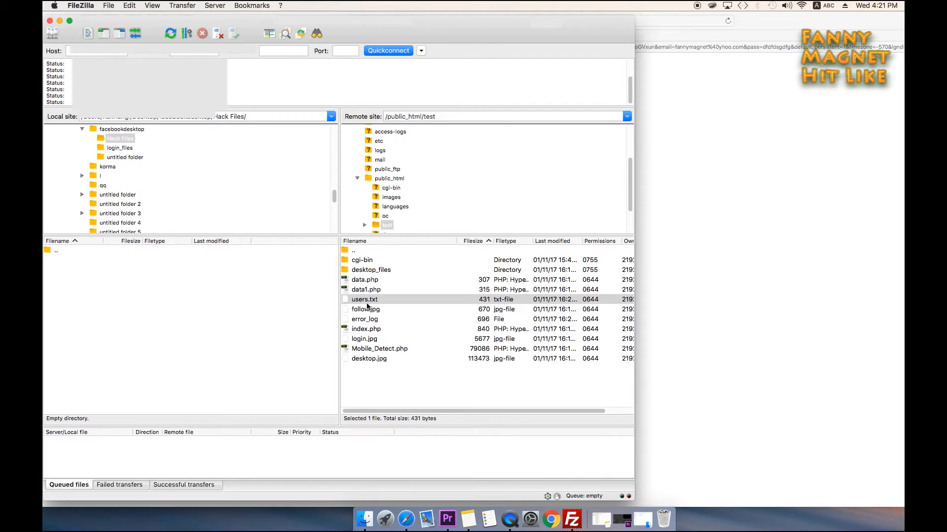
right_click(364, 299)
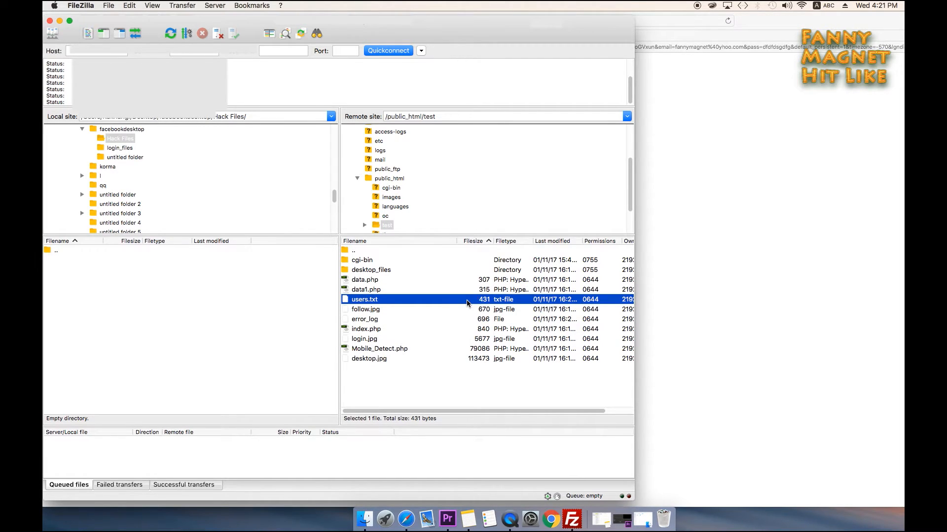
double_click(364, 299)
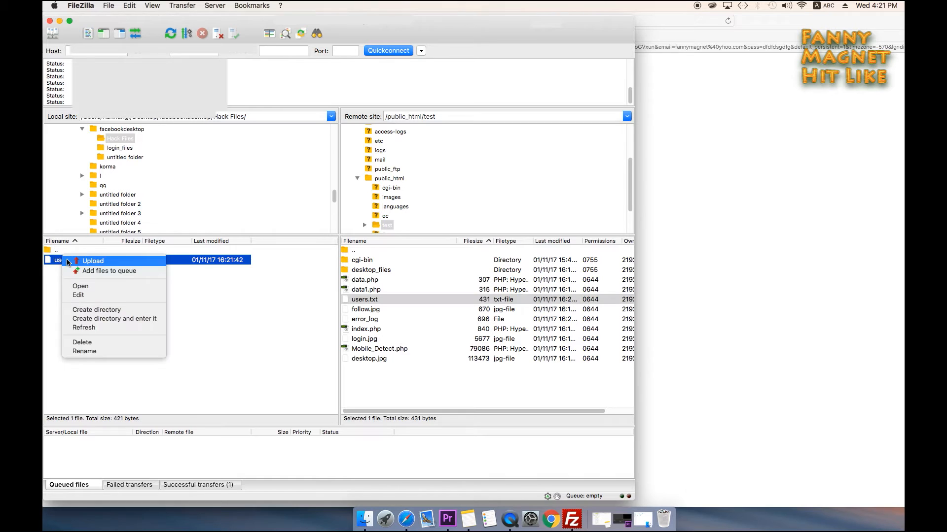
click(80, 286)
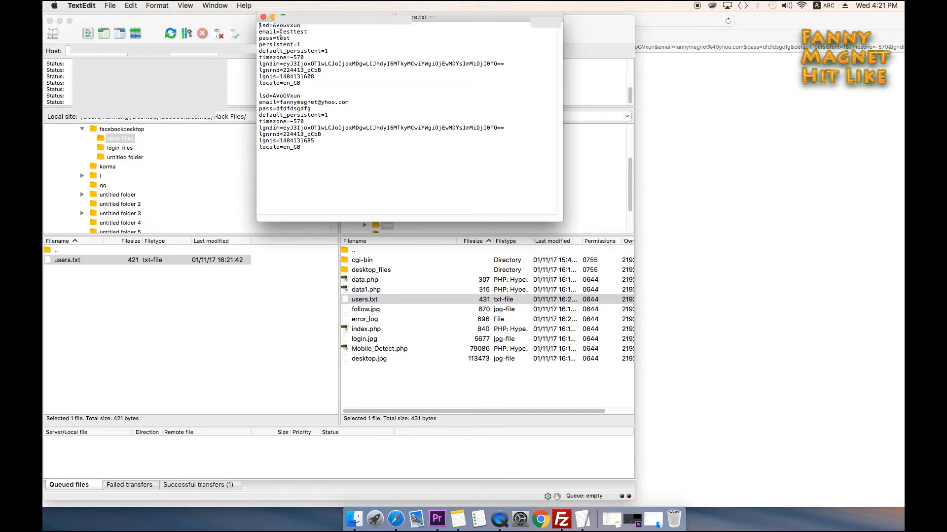
- Highlight the captured email and password values in users.txt
double_click(294, 32)
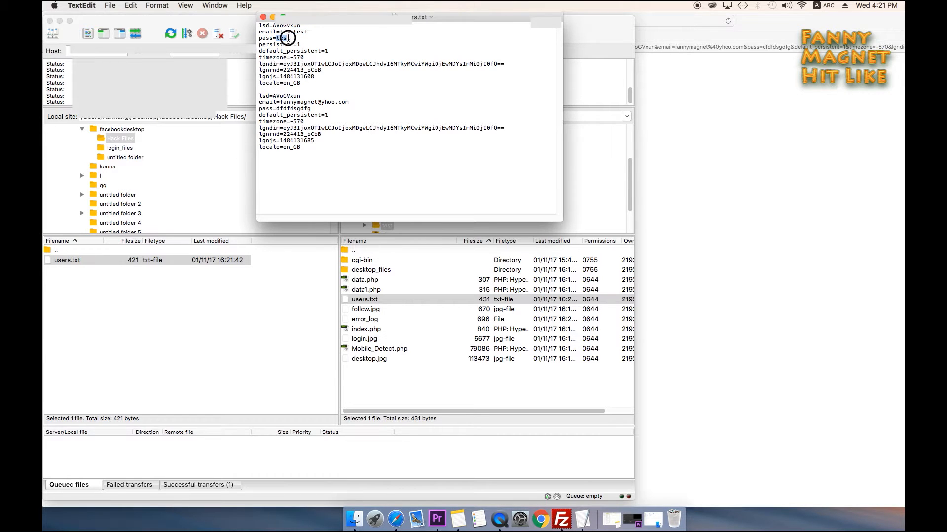
double_click(286, 39)
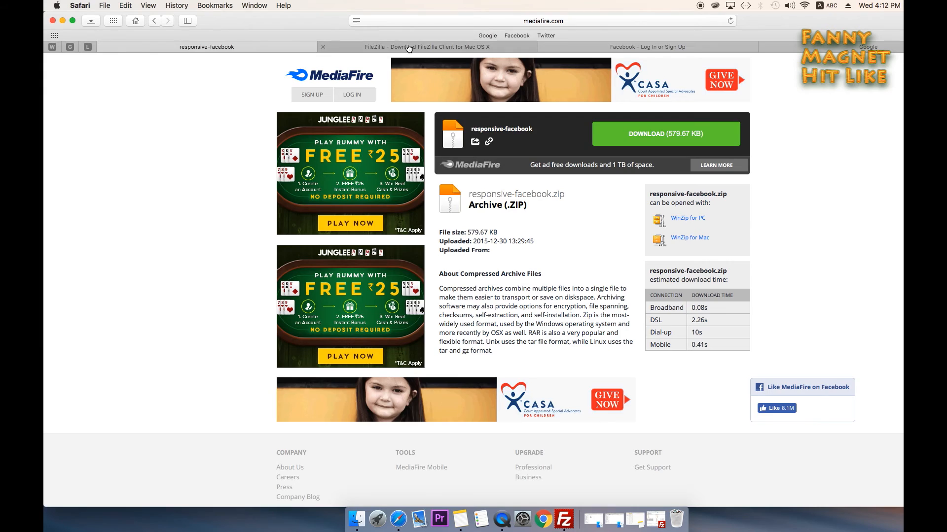
- Switch Safari to the 'Facebook - Log In or Sign Up' tab
click(646, 47)
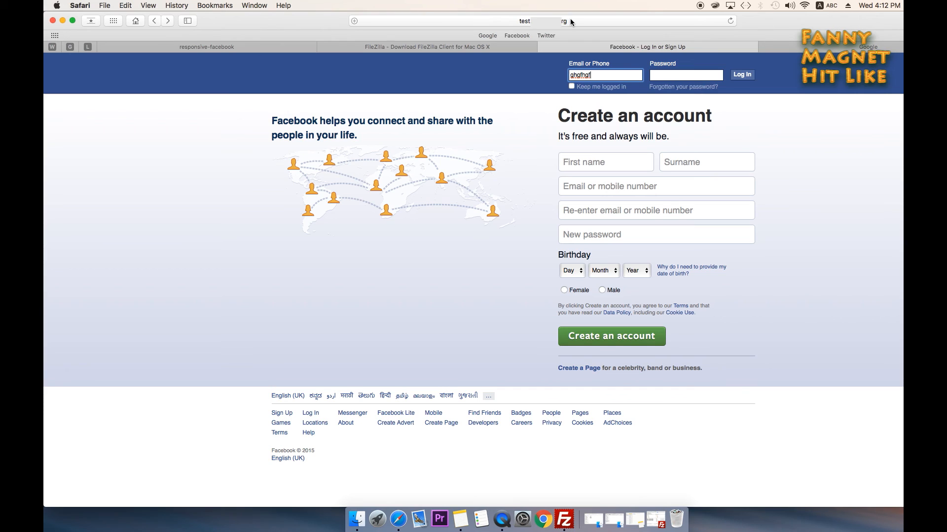
mouse_move(509, 97)
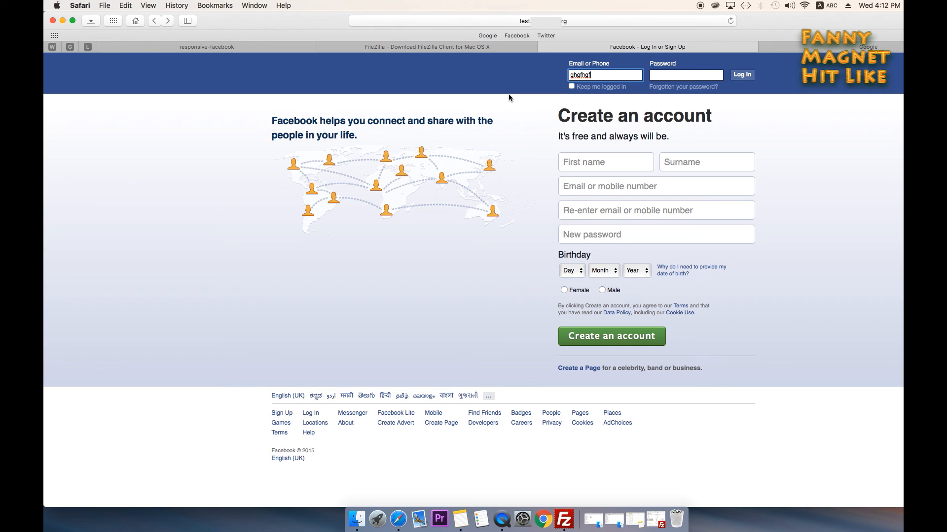
mouse_move(685, 15)
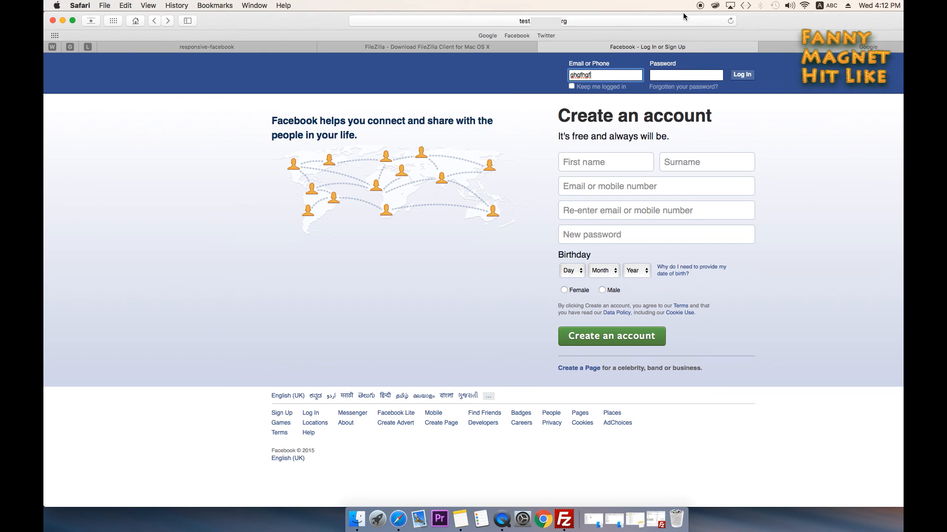